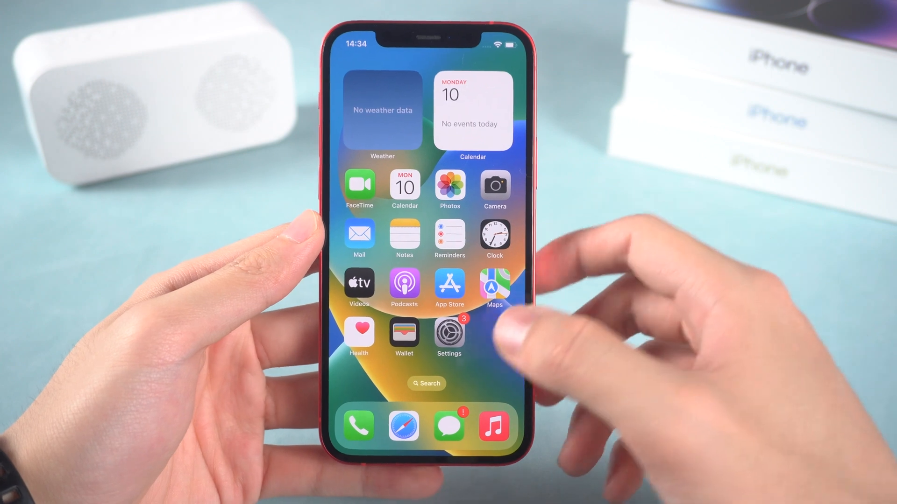
Step: Launch the iPhone Settings app from the Home Screen to reach General
click(449, 331)
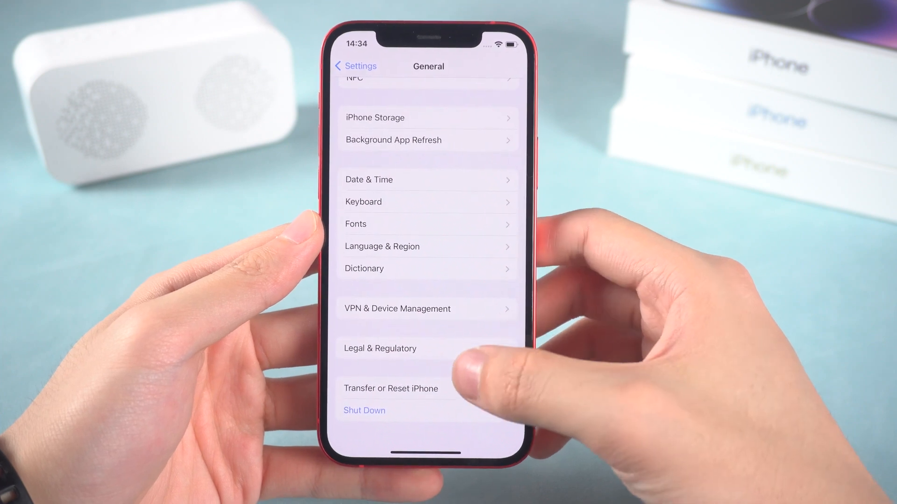
Step: Open Transfer or Reset iPhone and bring up the Reset choices
click(390, 389)
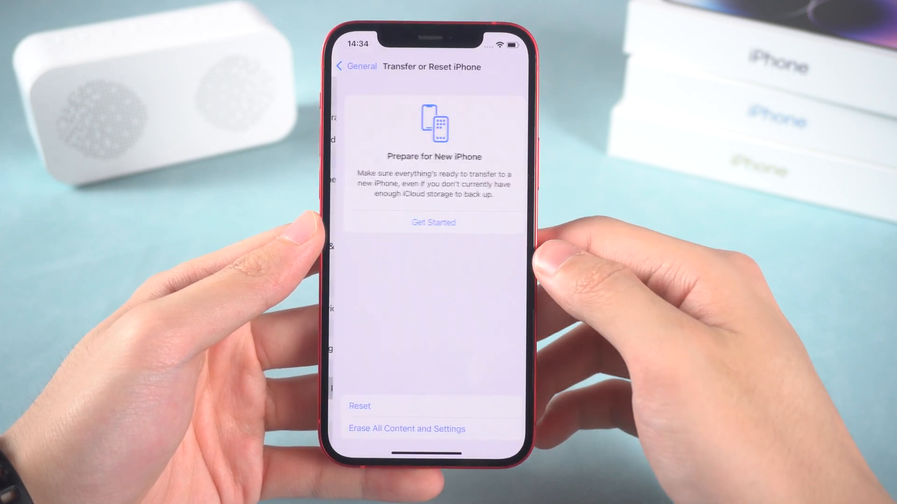
click(360, 406)
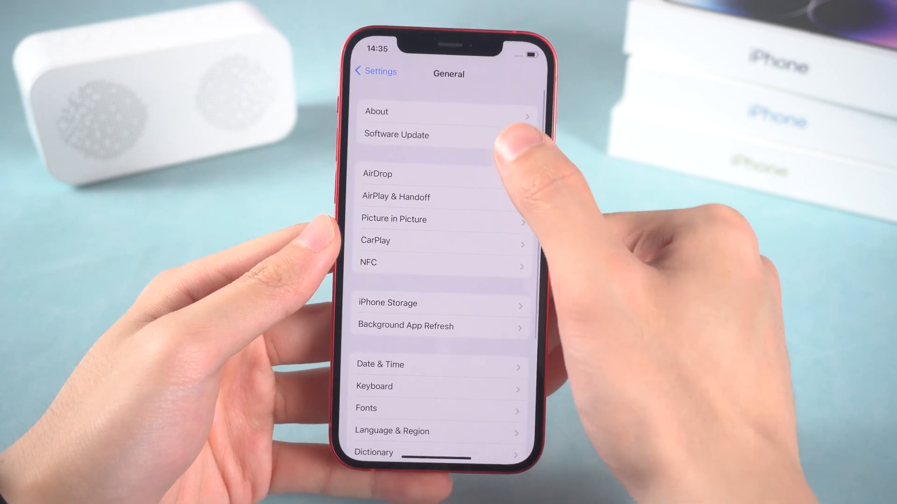
Step: Open Software Update from the General settings
click(396, 135)
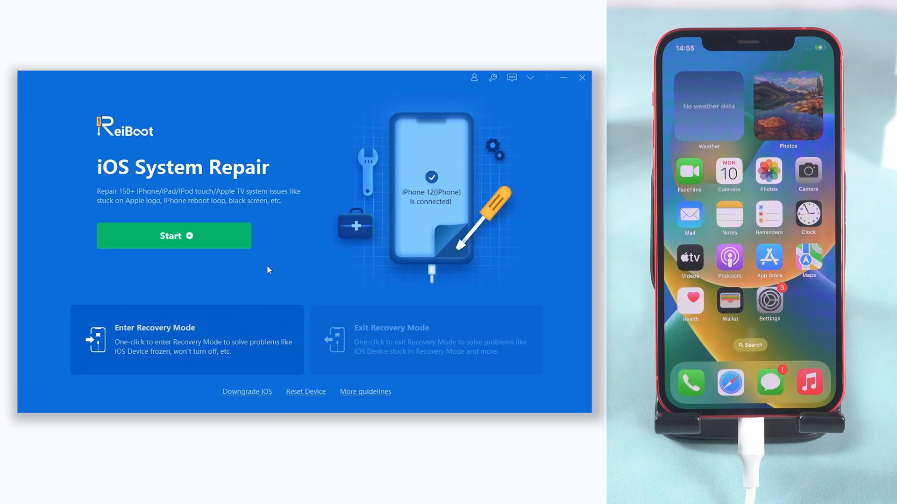
Step: Start iOS System Repair for the connected iPhone 12 in ReiBoot
click(174, 236)
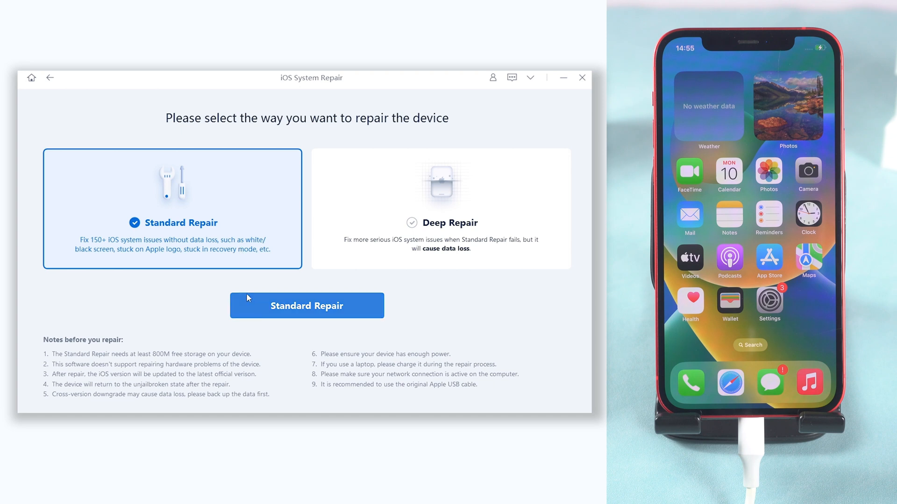
Step: Choose Standard Repair, download firmware 16.4.1, and start the repair
click(307, 306)
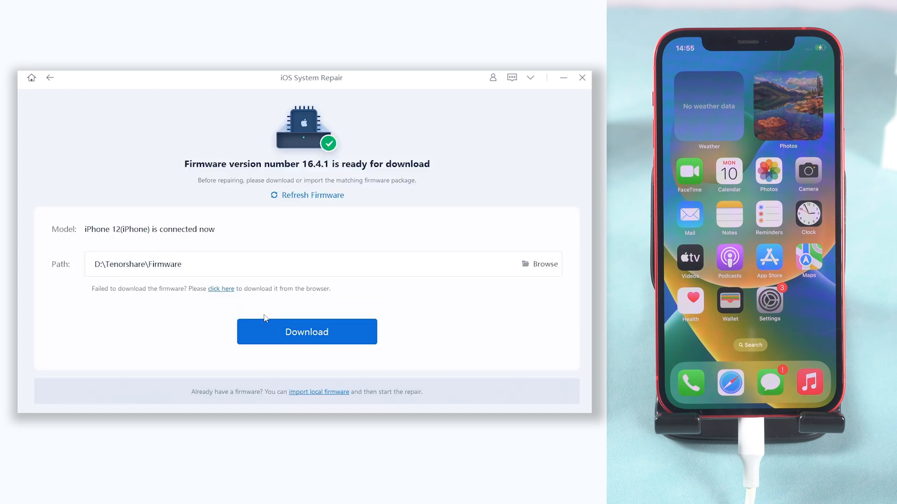
click(306, 332)
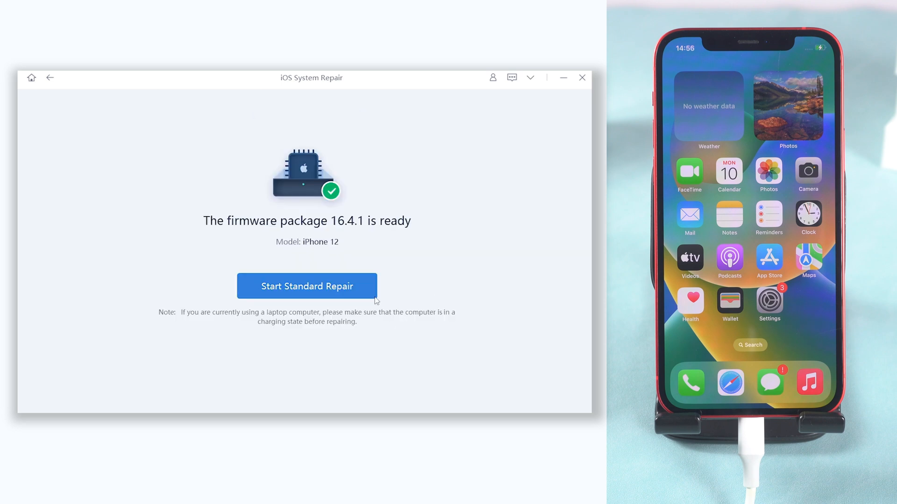
click(307, 286)
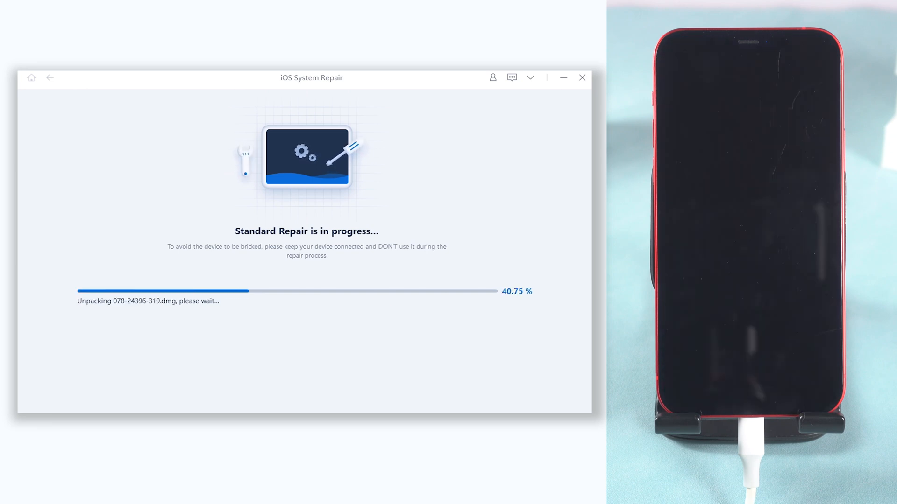